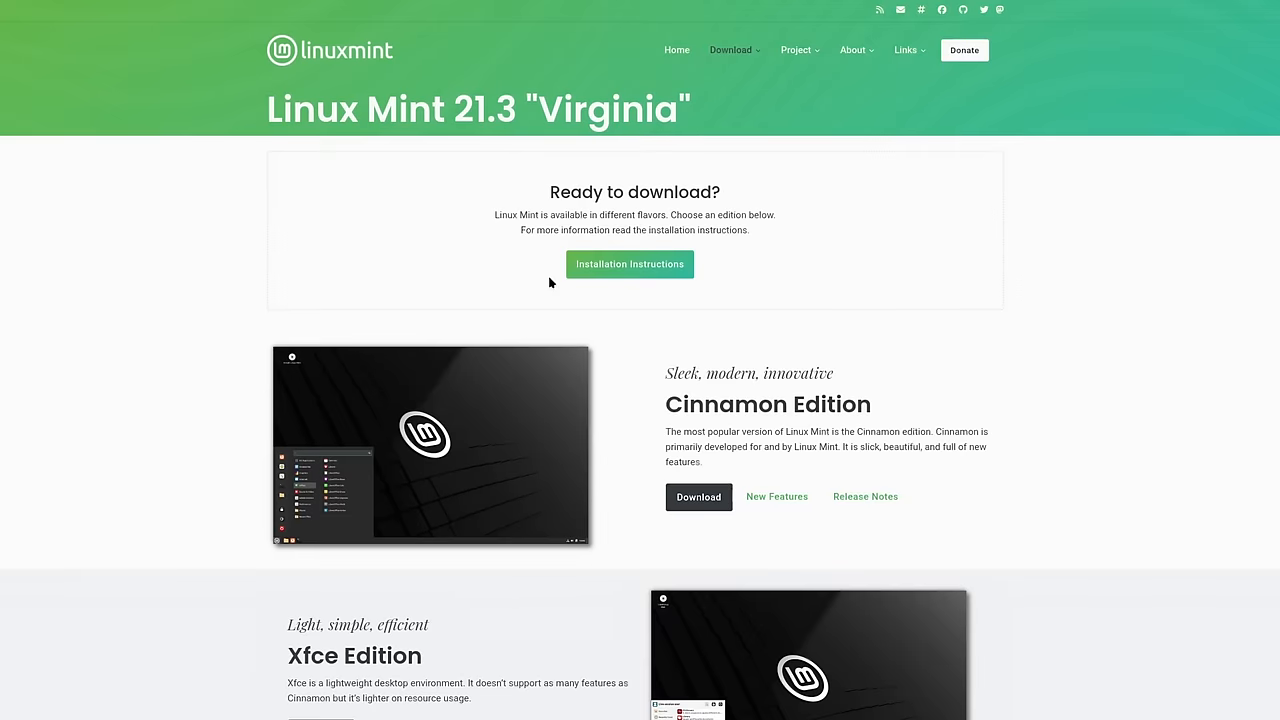
Leave the Linux Mint 21.3 download page for the KDE MegaRelease 6 announcement
{"action": "left_click", "coordinate": [628, 264]}
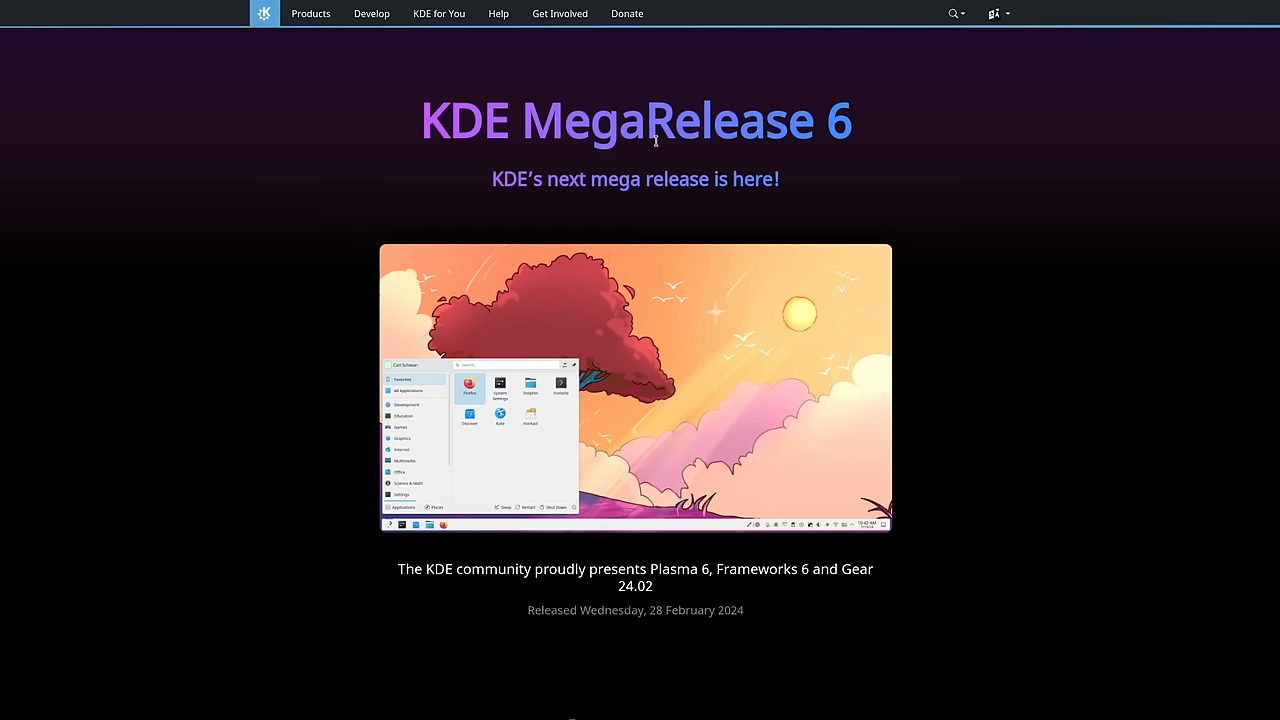
Scroll the MegaRelease 6 announcement down to the New Overview Effect section
{"action": "scroll", "scroll_direction": "down", "scroll_amount": 3}
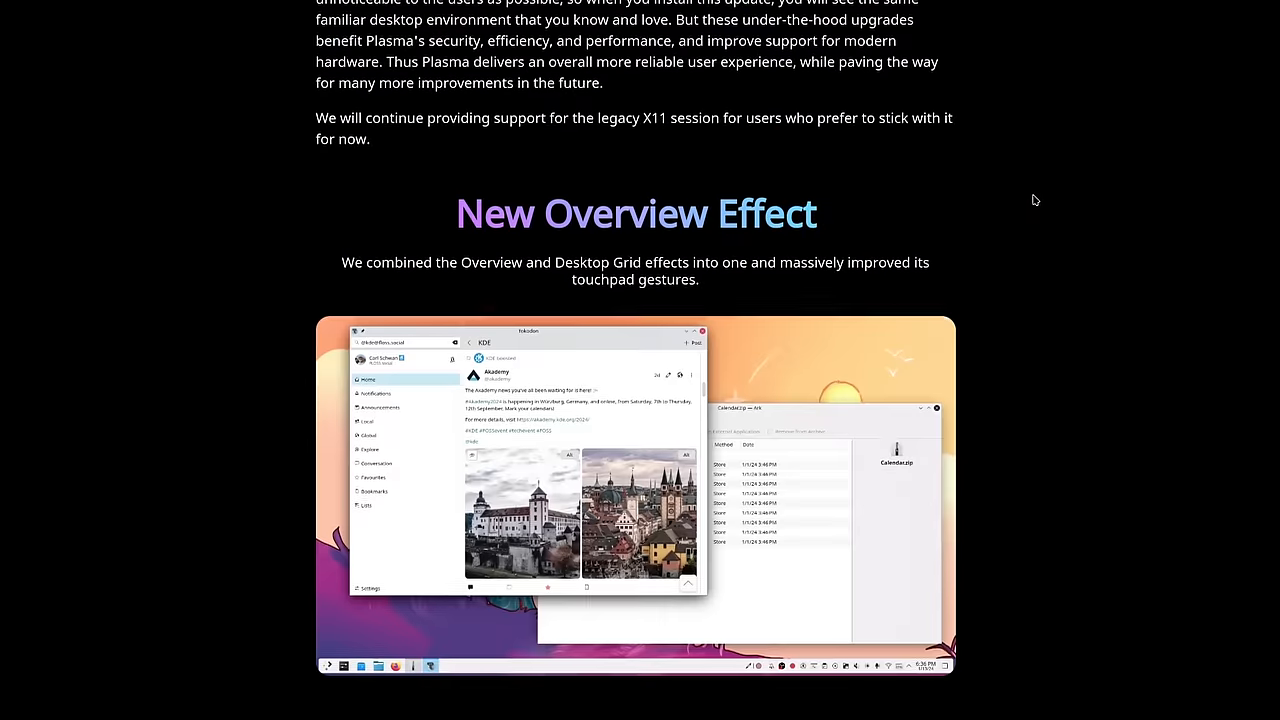
{"action": "scroll", "scroll_direction": "down", "scroll_amount": 3}
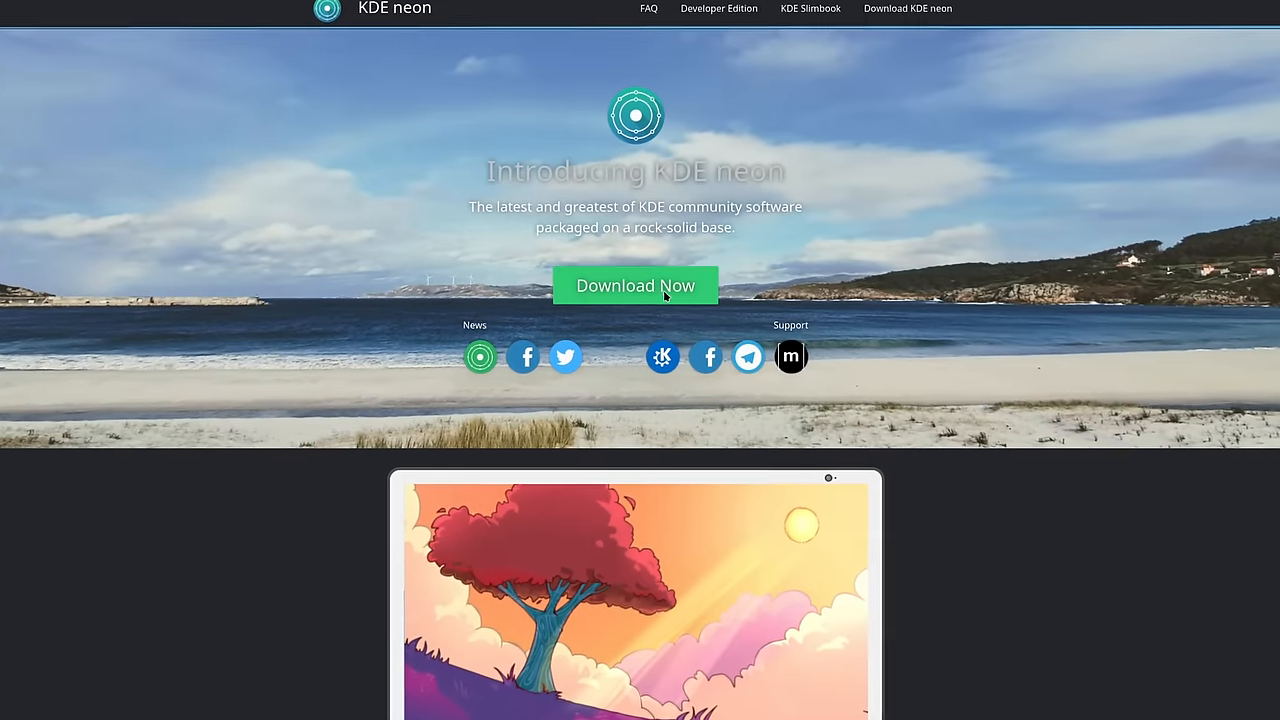
Reach the KDE neon User Edition live image, then the Neon group on invent.kde.org
{"action": "left_click", "coordinate": [634, 284]}
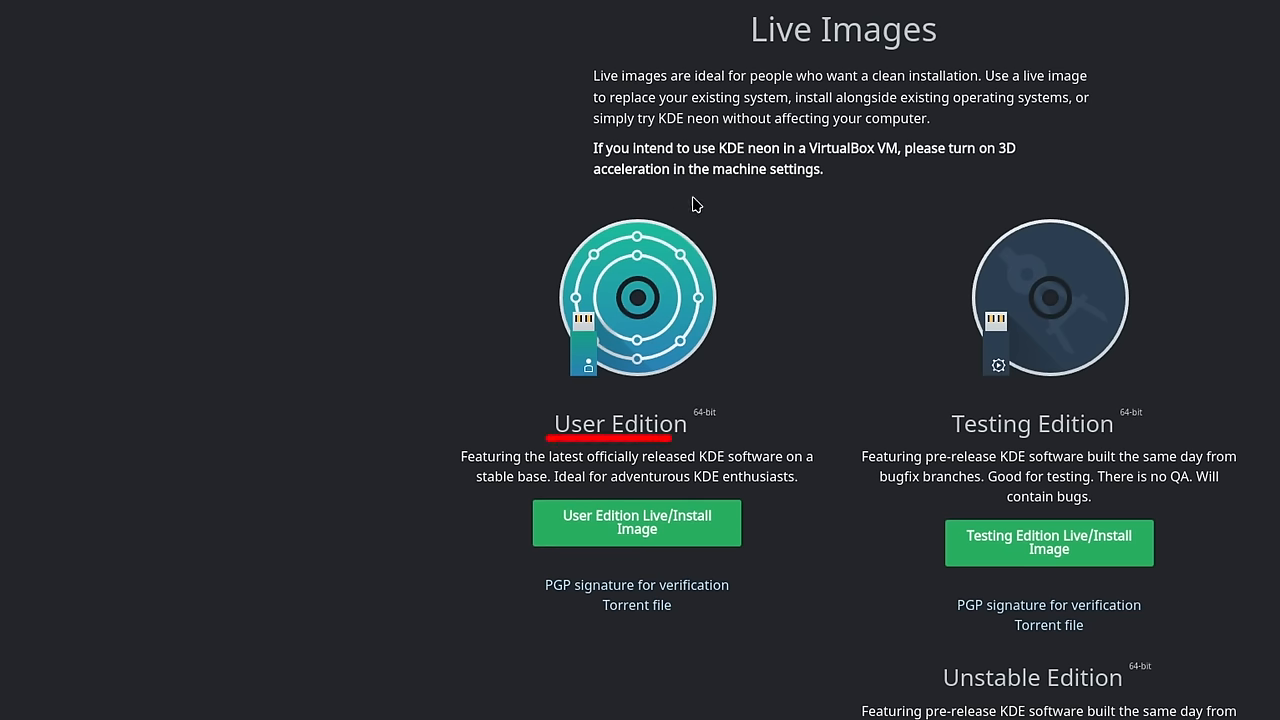
{"action": "scroll", "scroll_direction": "down", "scroll_amount": 3}
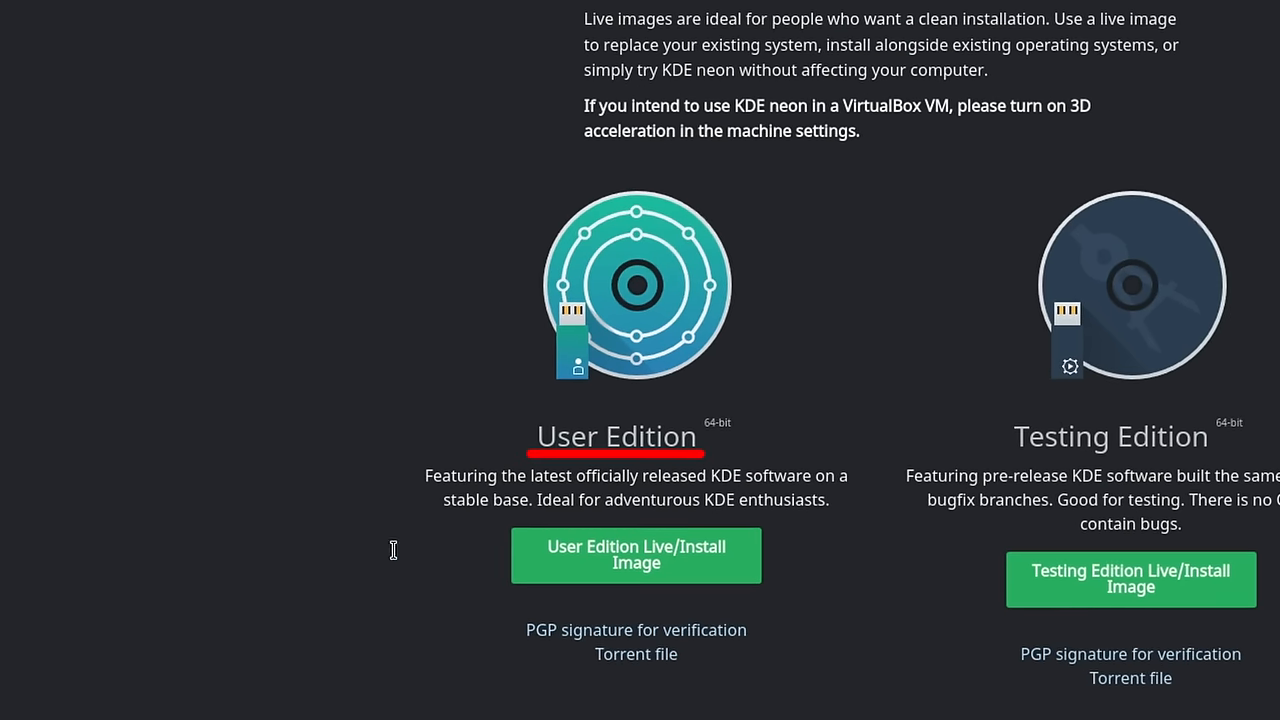
{"action": "left_click", "coordinate": [654, 30]}
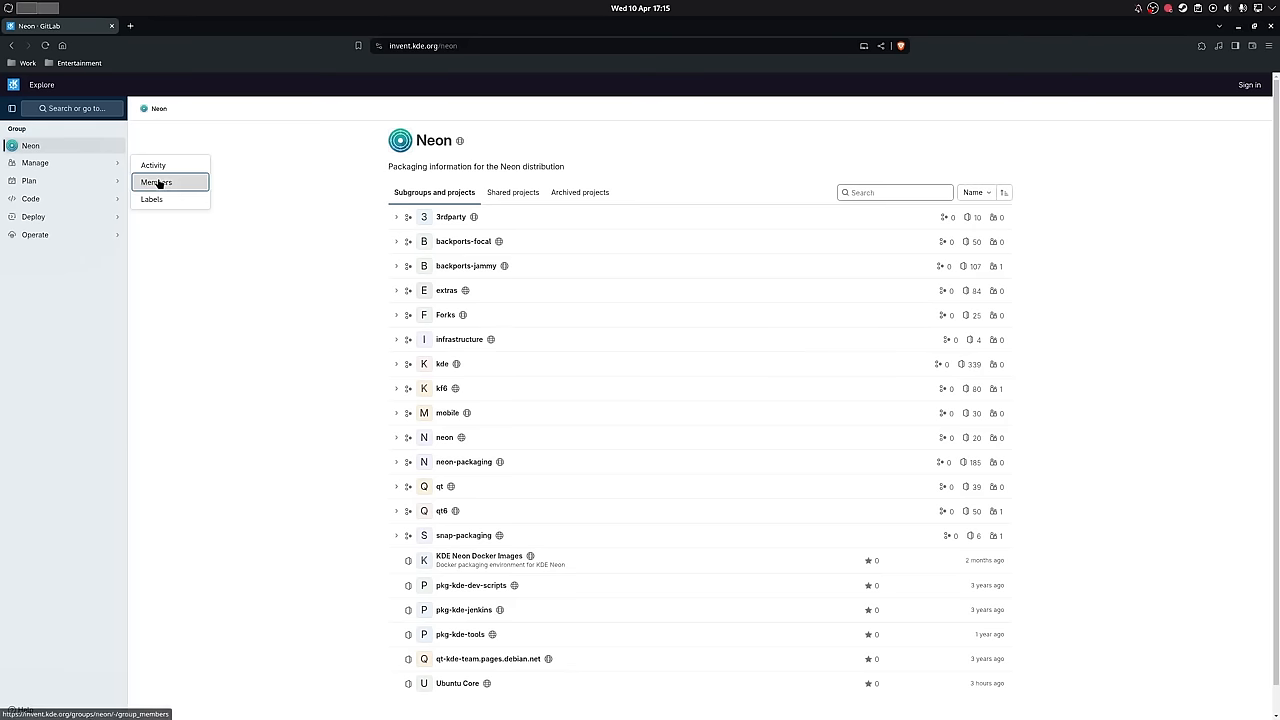
Use the group sidebar menu to return to the KDE neon Live Images downloads
{"action": "left_click", "coordinate": [156, 182]}
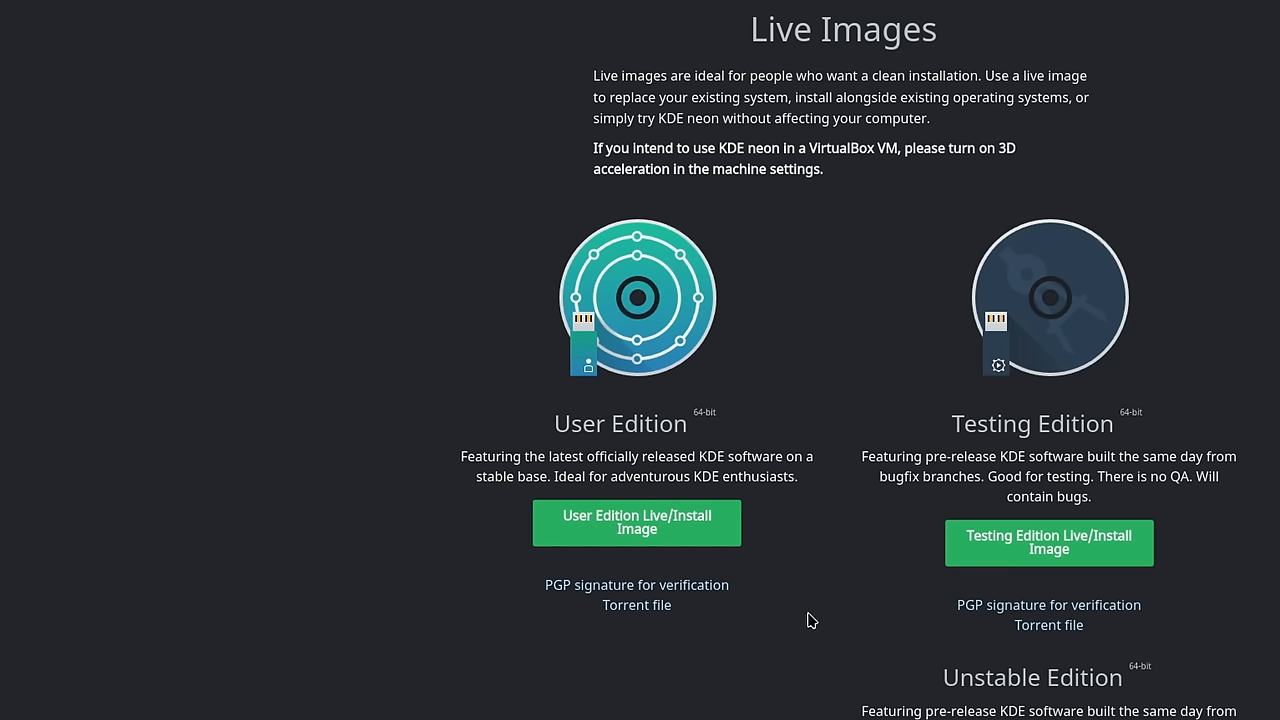
{"action": "mouse_move", "coordinate": [388, 348]}
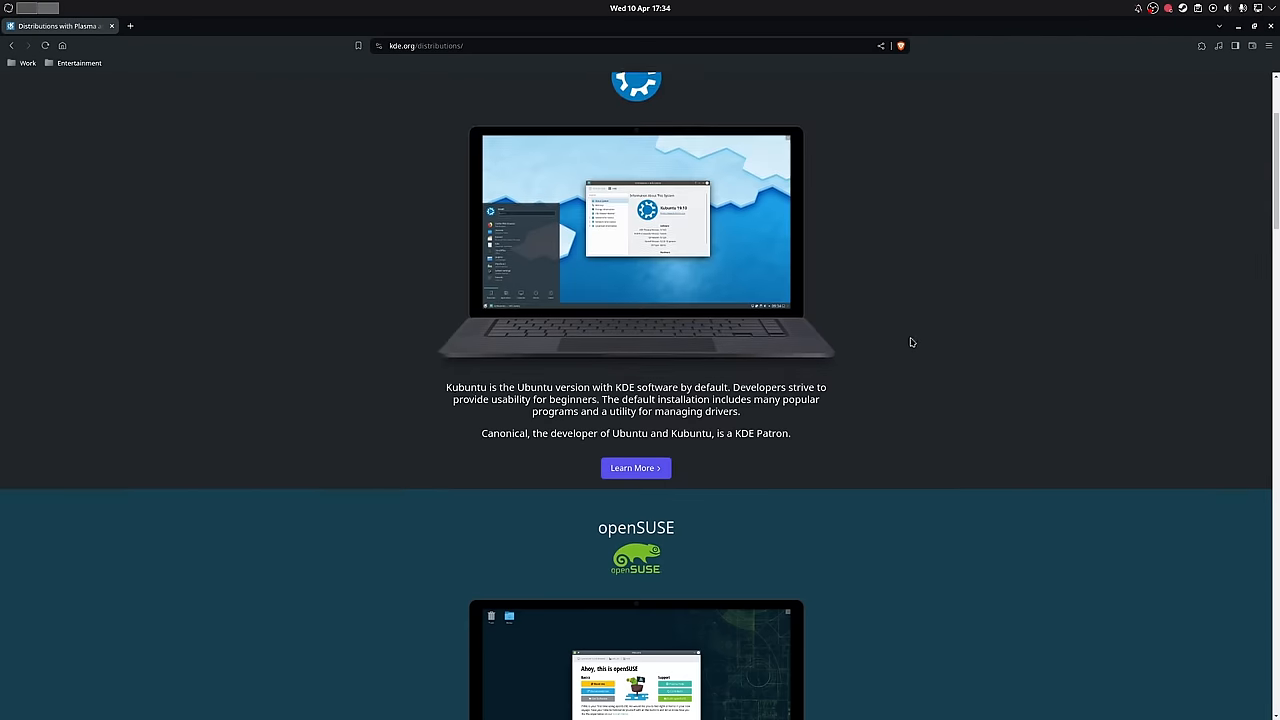
Scroll kde.org's distributions list past Kubuntu to openSUSE
{"action": "scroll", "scroll_direction": "down", "scroll_amount": 3}
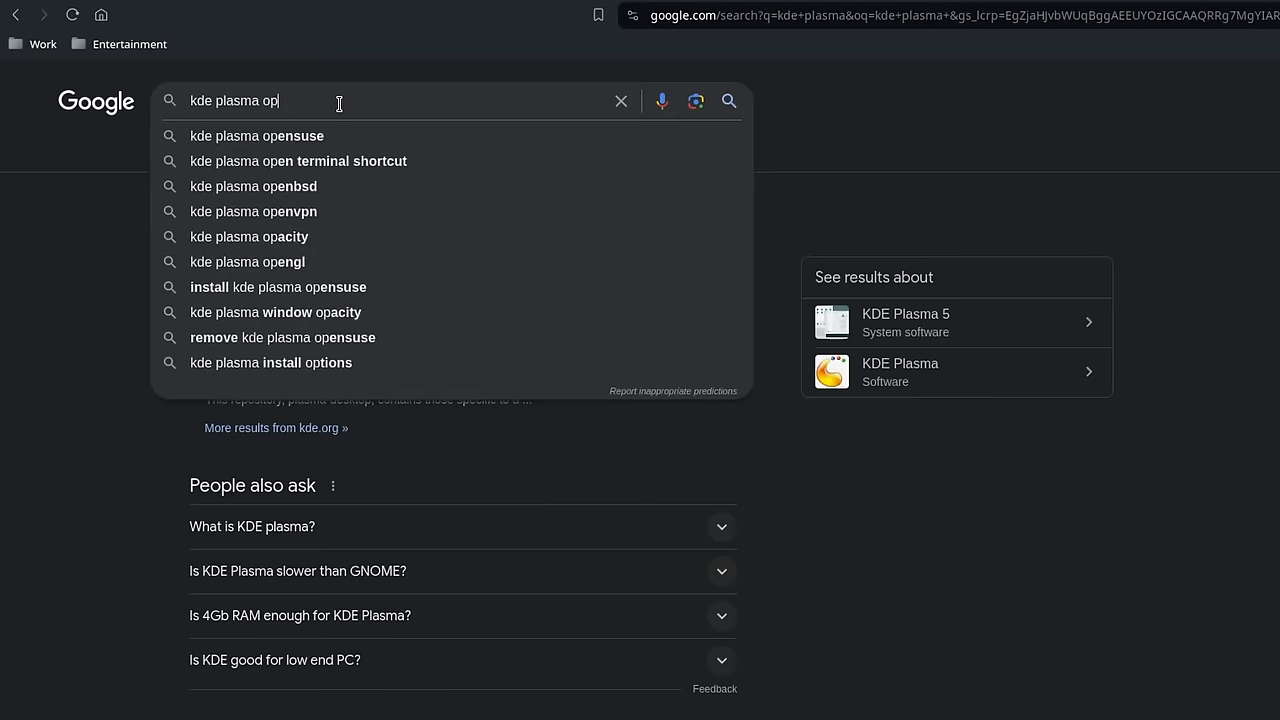
Search Google for 'kde plasma opensuse', then 'fedora', and visit fedoraproject.org
{"action": "left_click", "coordinate": [256, 136]}
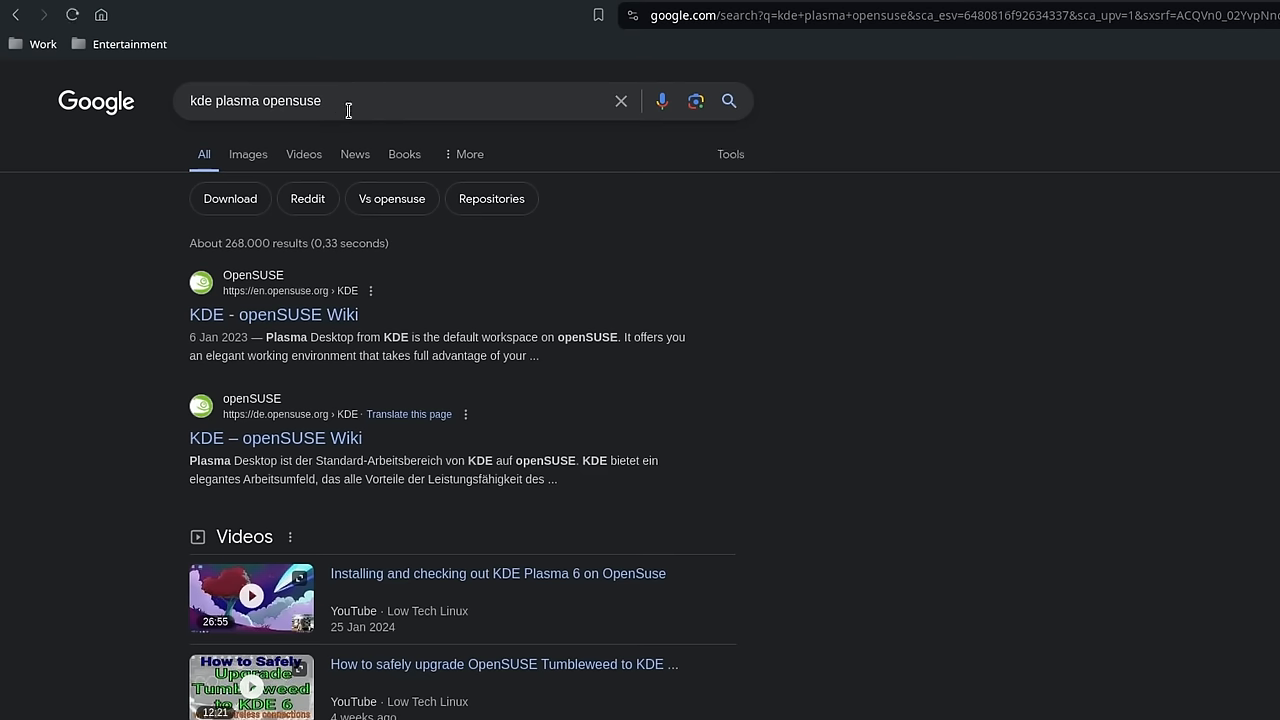
{"action": "left_click", "coordinate": [272, 314]}
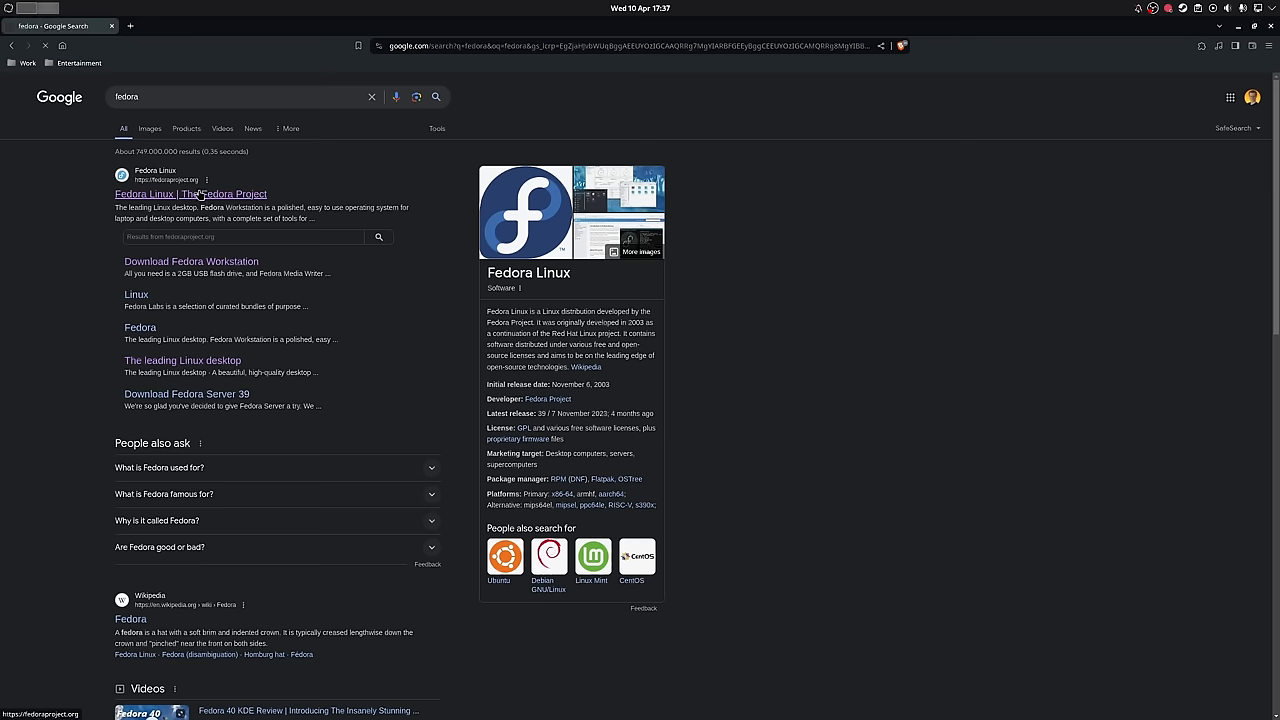
{"action": "left_click", "coordinate": [192, 192]}
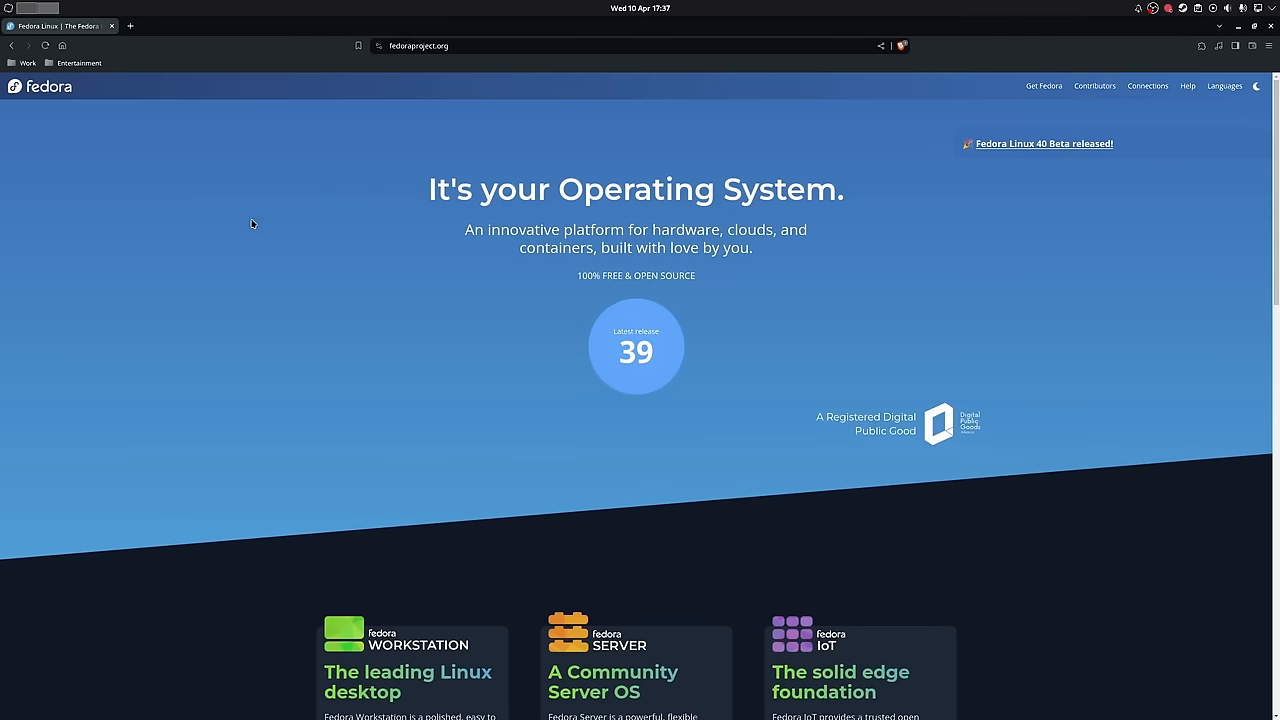
View the Red Hat Store RHEL Workstation page down to the US$197 and US$329 plans
{"action": "left_click", "coordinate": [1044, 86]}
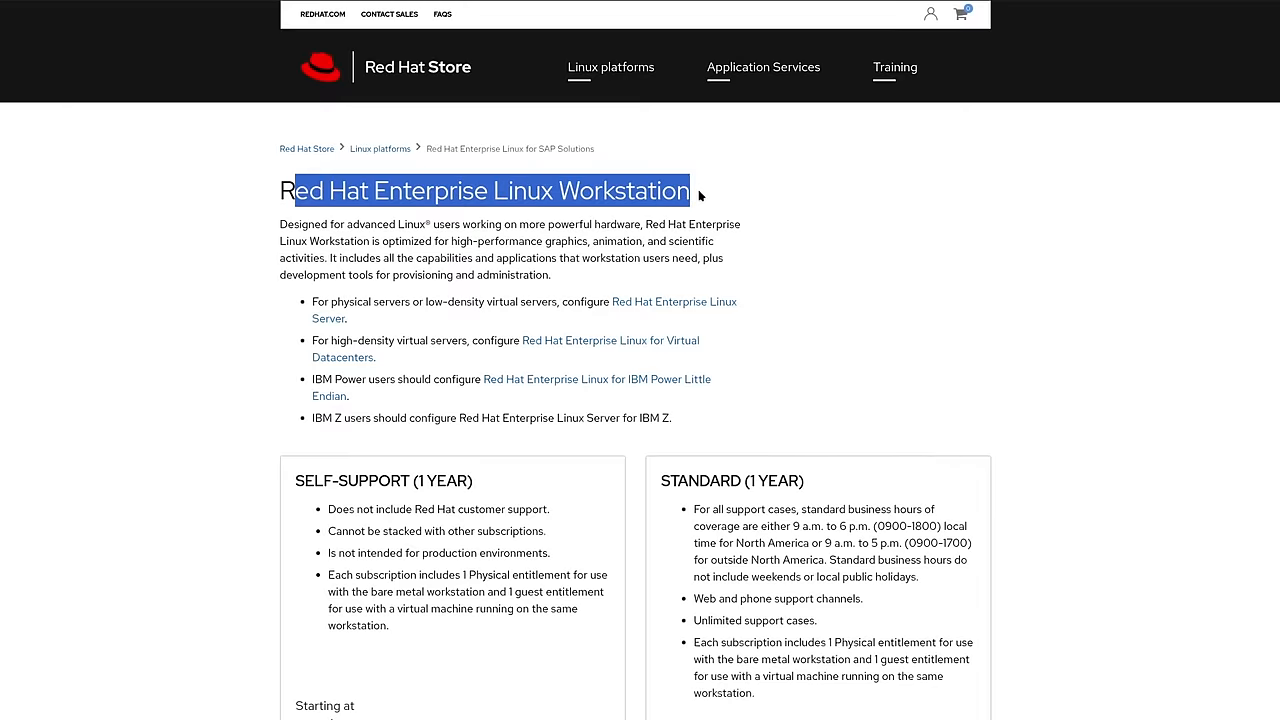
{"action": "scroll", "scroll_direction": "down", "scroll_amount": 3}
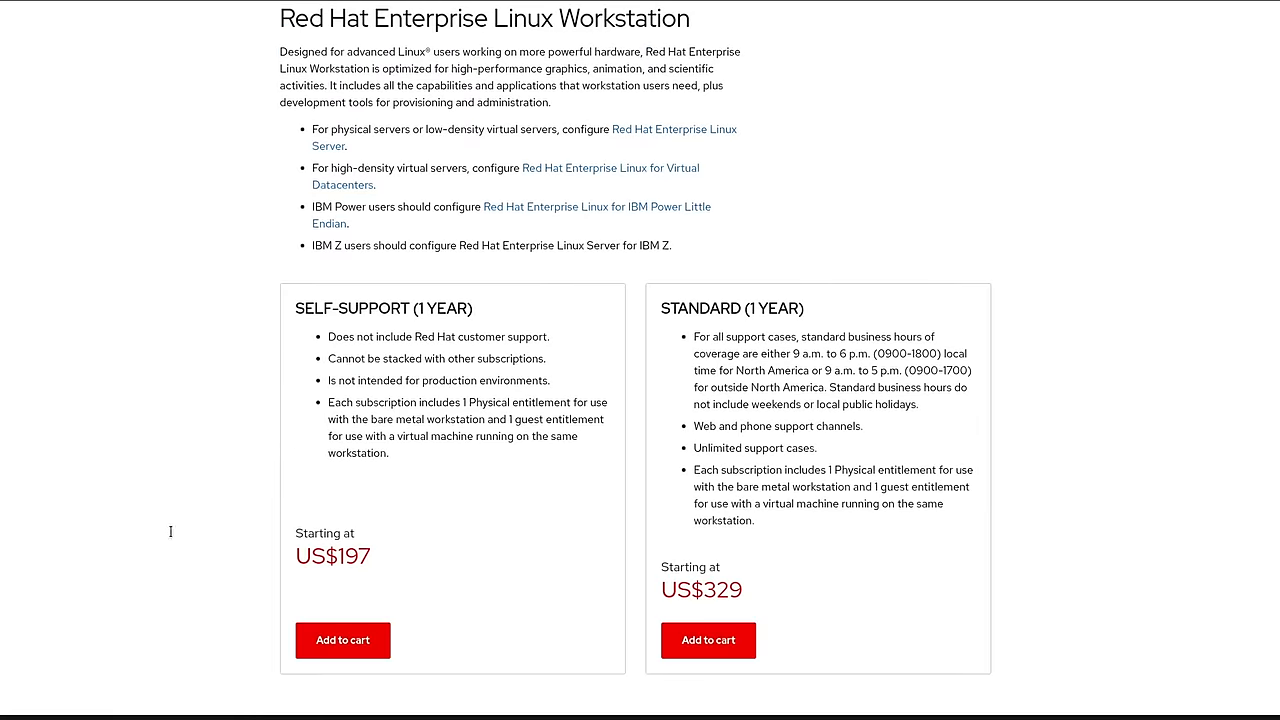